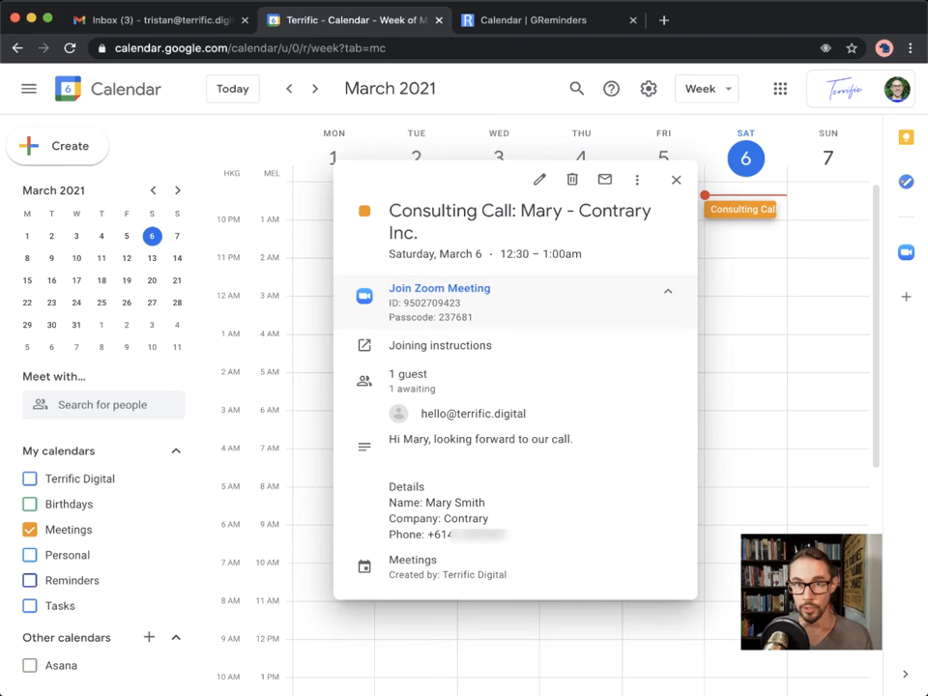
mouse_move(438, 288)
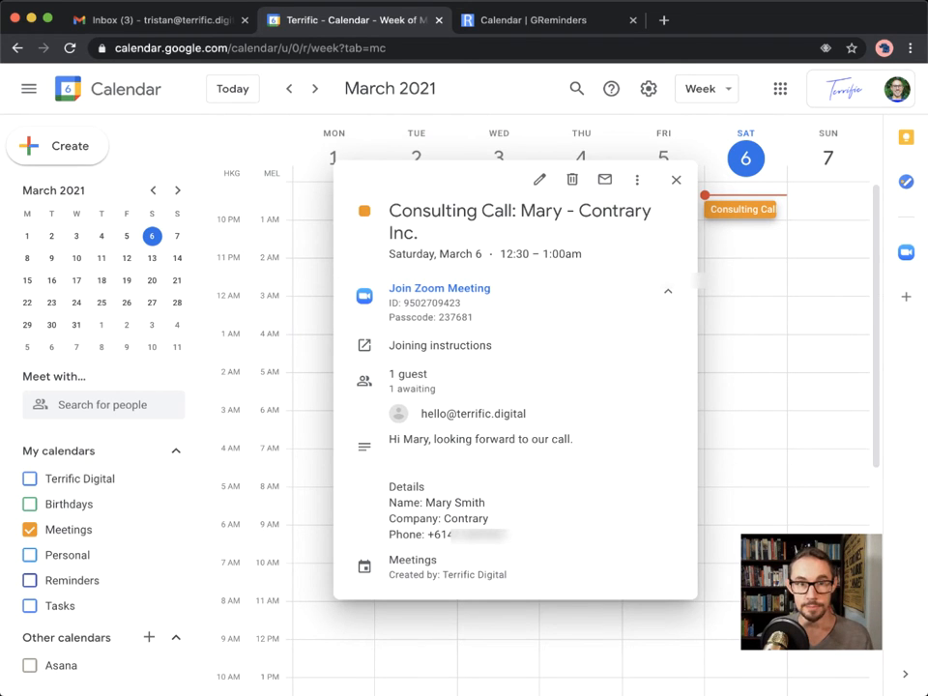
Close the Consulting Call event popup and switch to the GReminders tab's upcoming events.
left_click(549, 20)
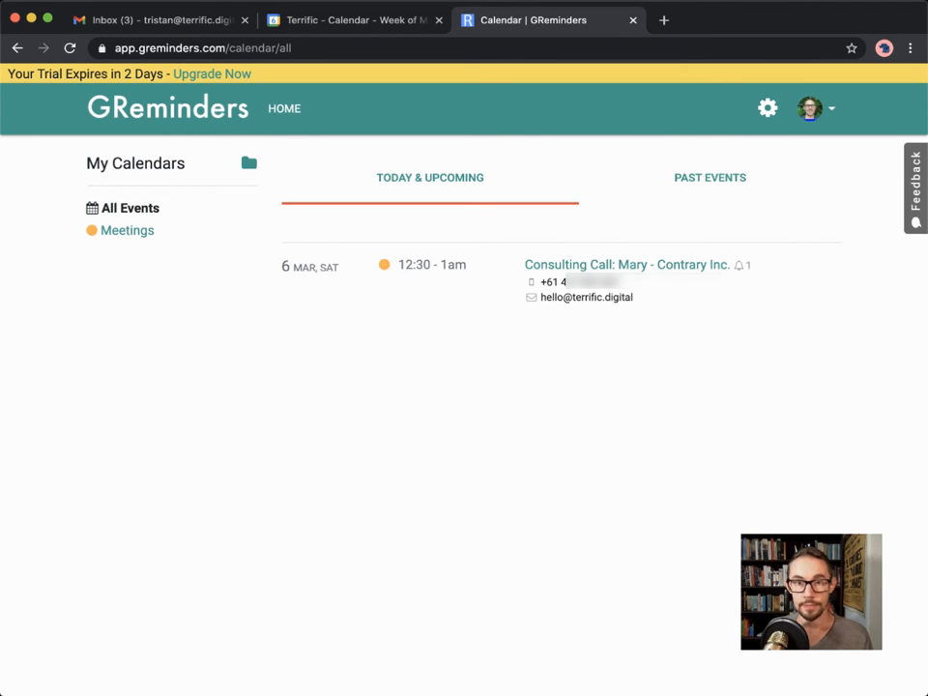
From Admin settings, open Reminder Templates and start a new template.
left_click(766, 107)
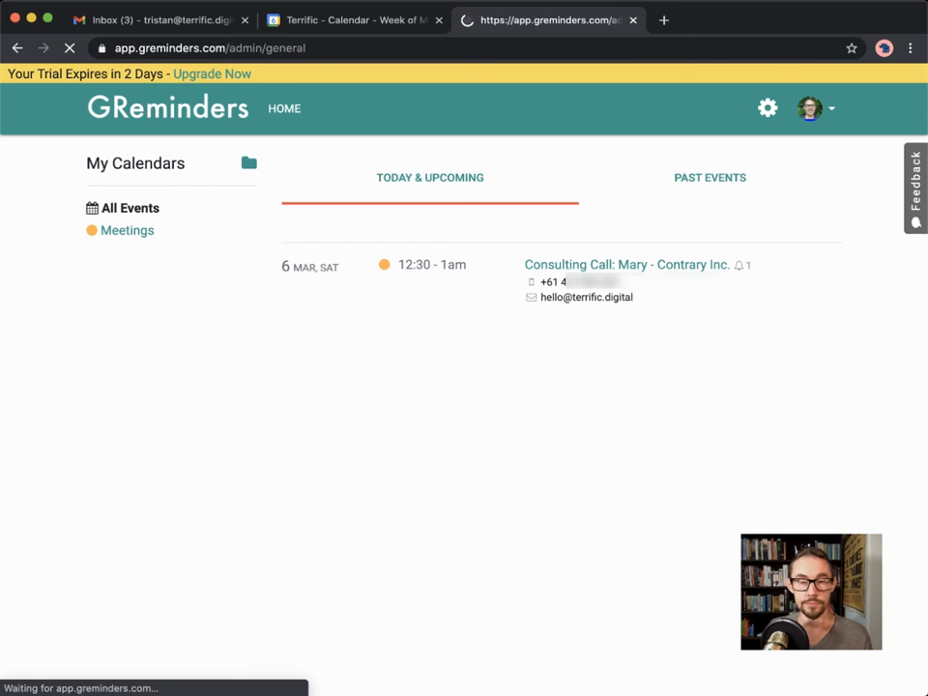
left_click(766, 107)
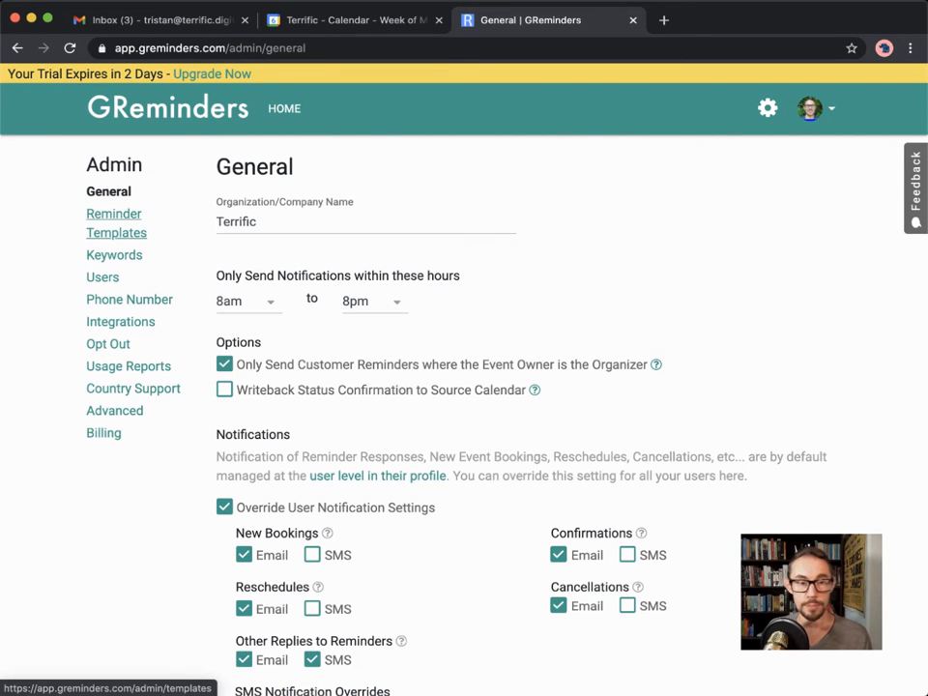
left_click(114, 222)
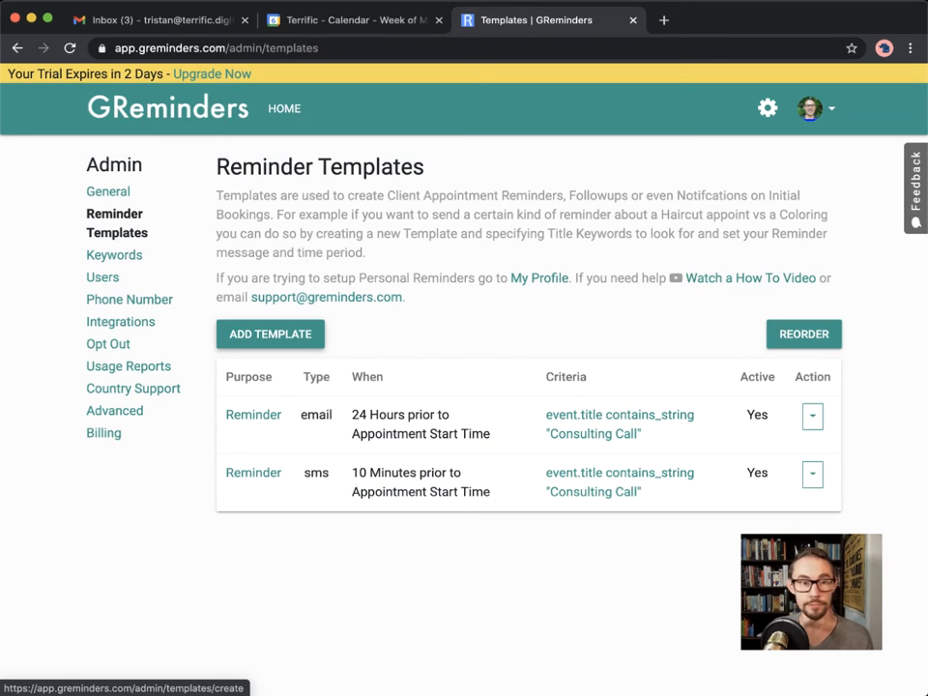
left_click(270, 334)
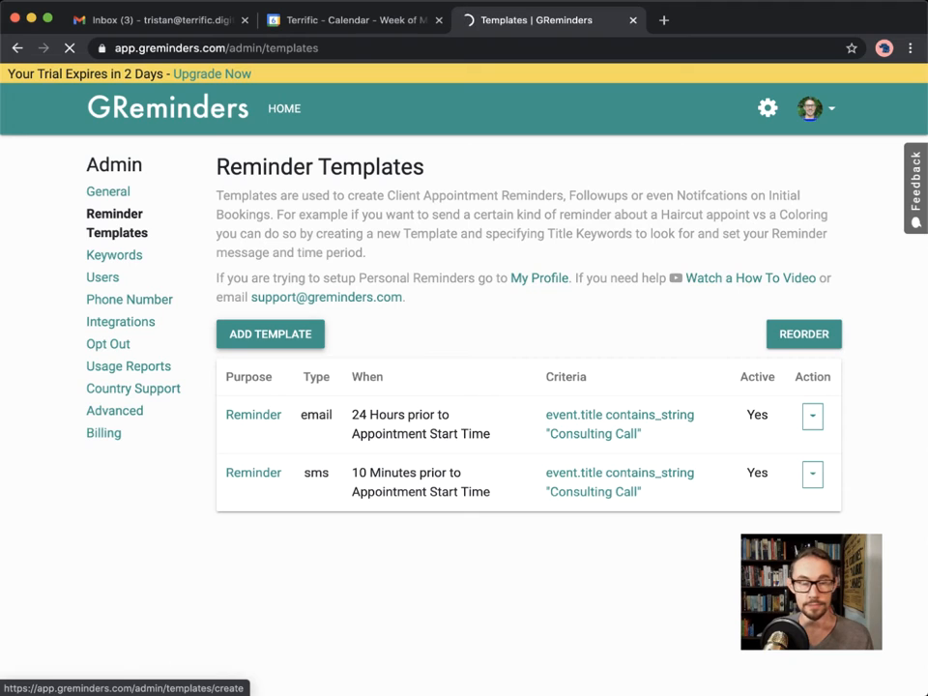
left_click(269, 333)
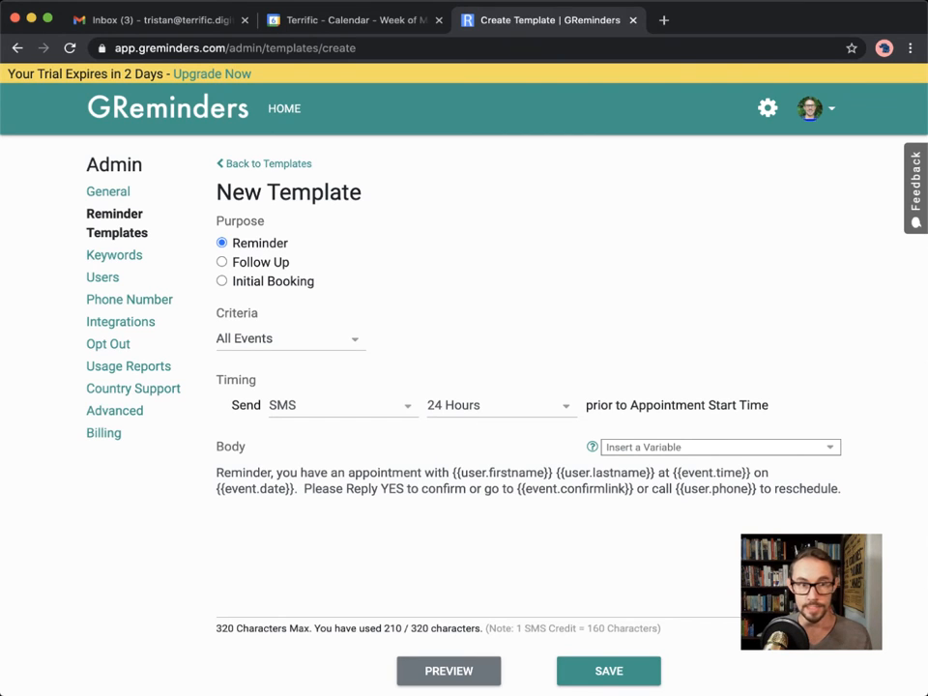
Set the template criteria to Event Title contains 'Consulting Call'.
scroll("down", 3)
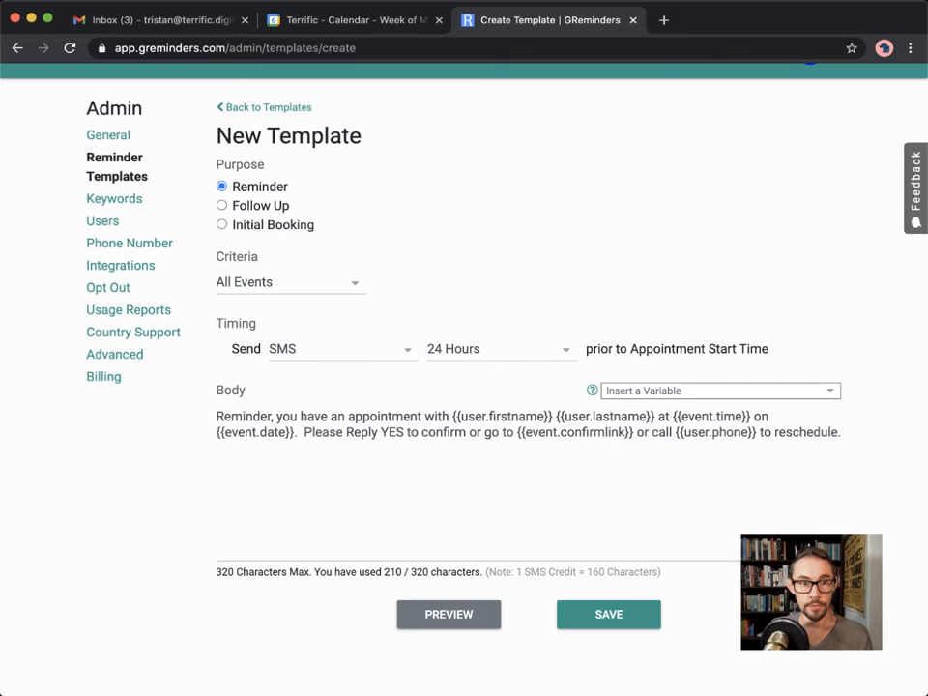
left_click(289, 281)
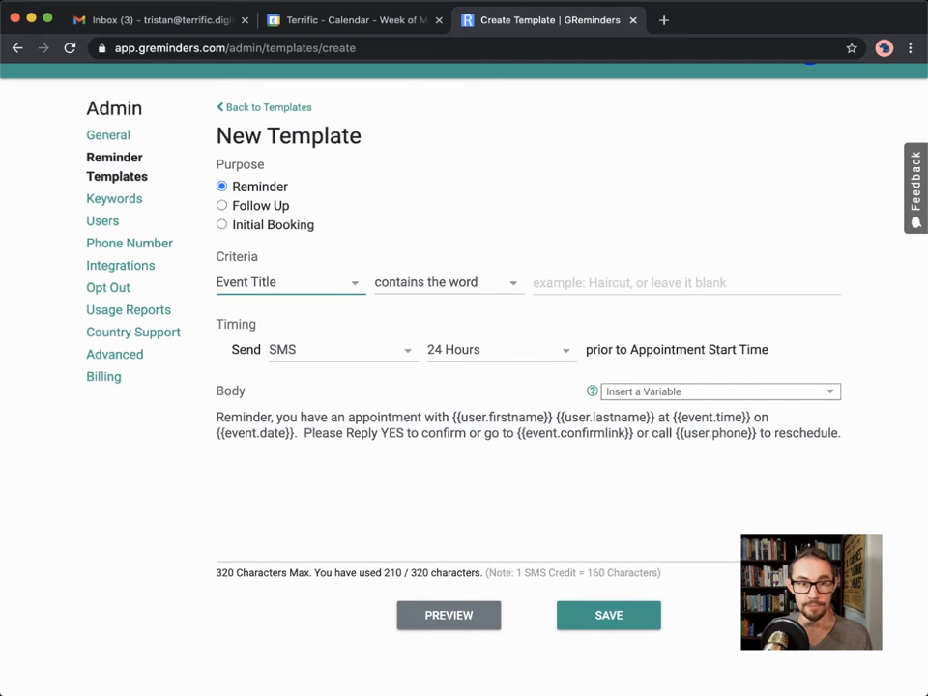
left_click(446, 282)
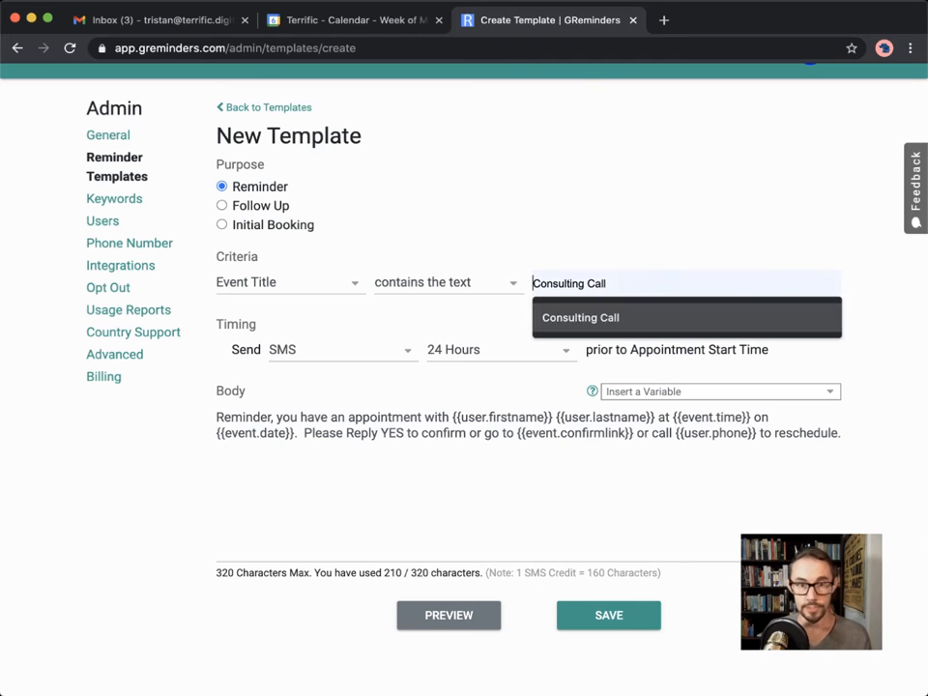
left_click(579, 317)
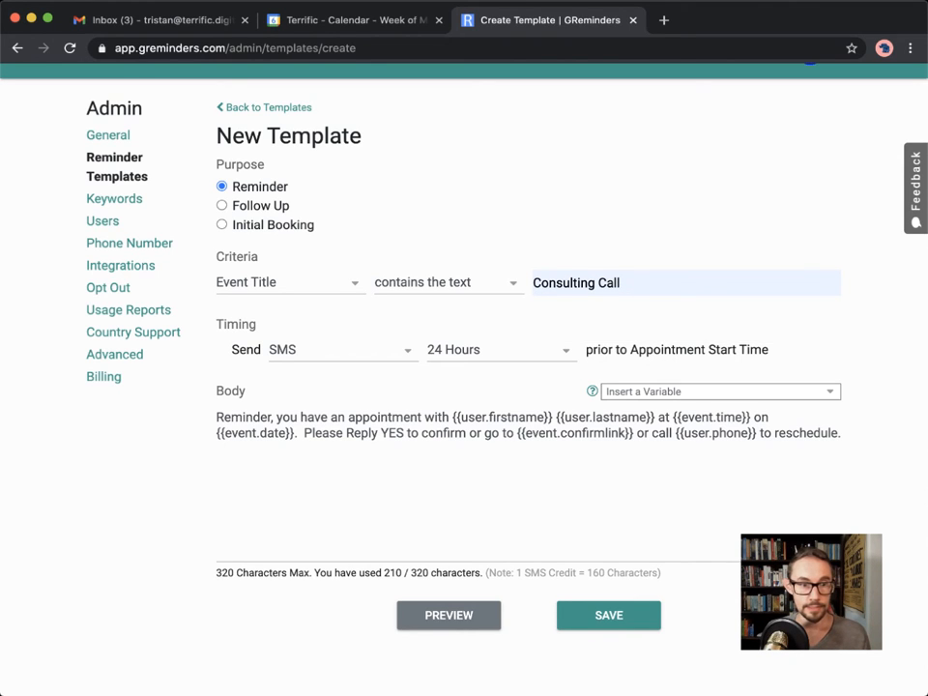
Deliver the reminder as a Phone Call 5 Minutes before, and save the template.
left_click(334, 349)
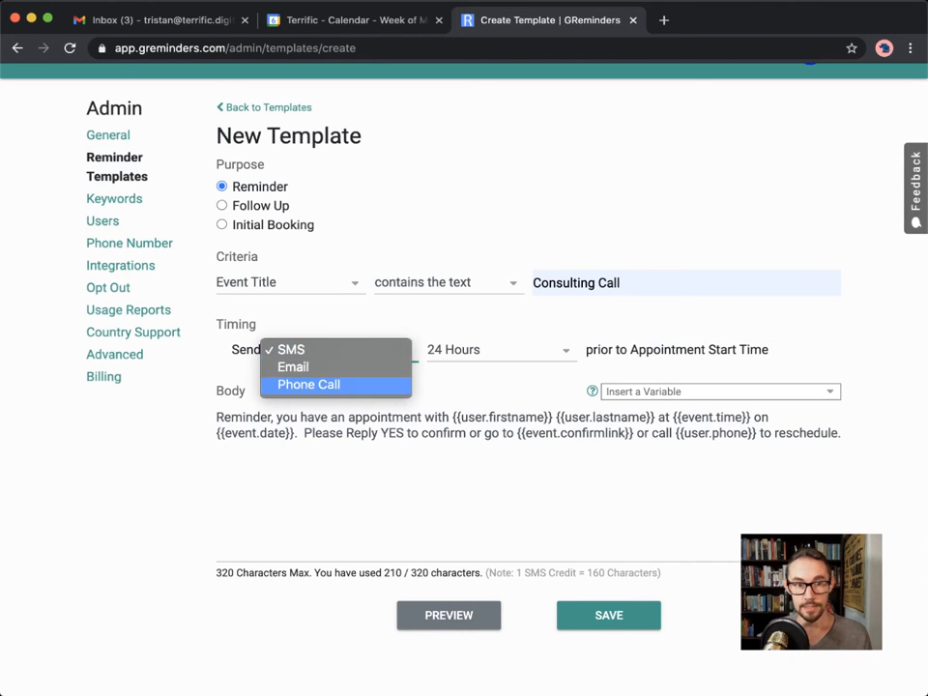
left_click(309, 383)
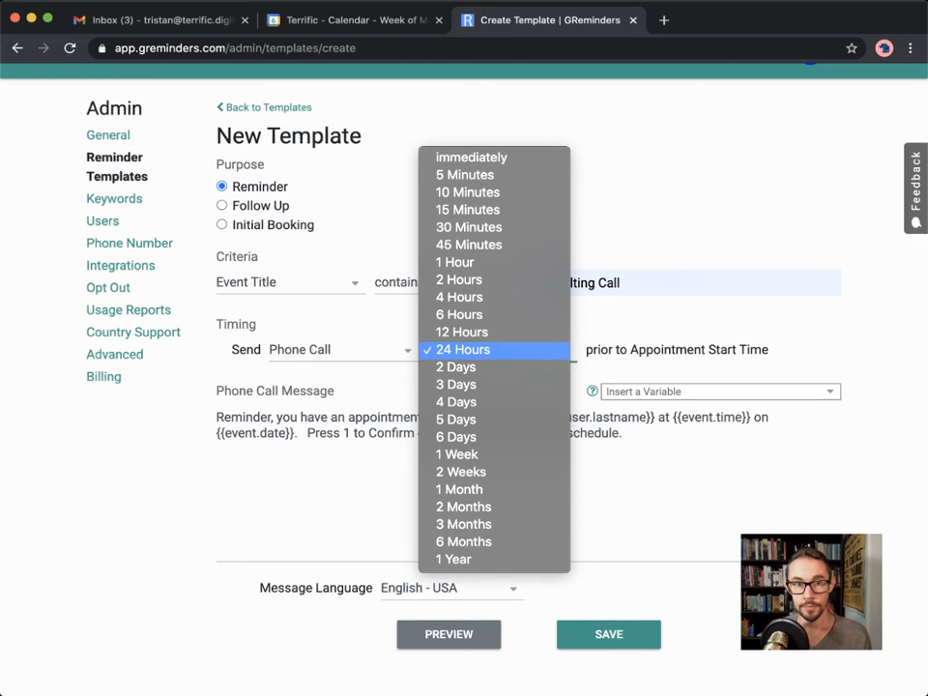
mouse_move(465, 174)
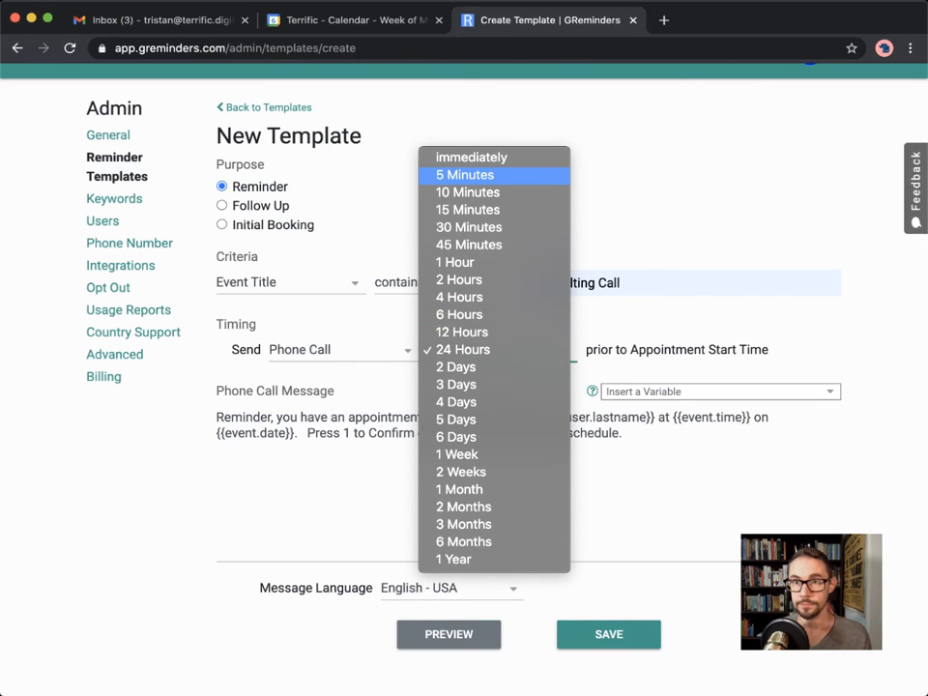
left_click(464, 175)
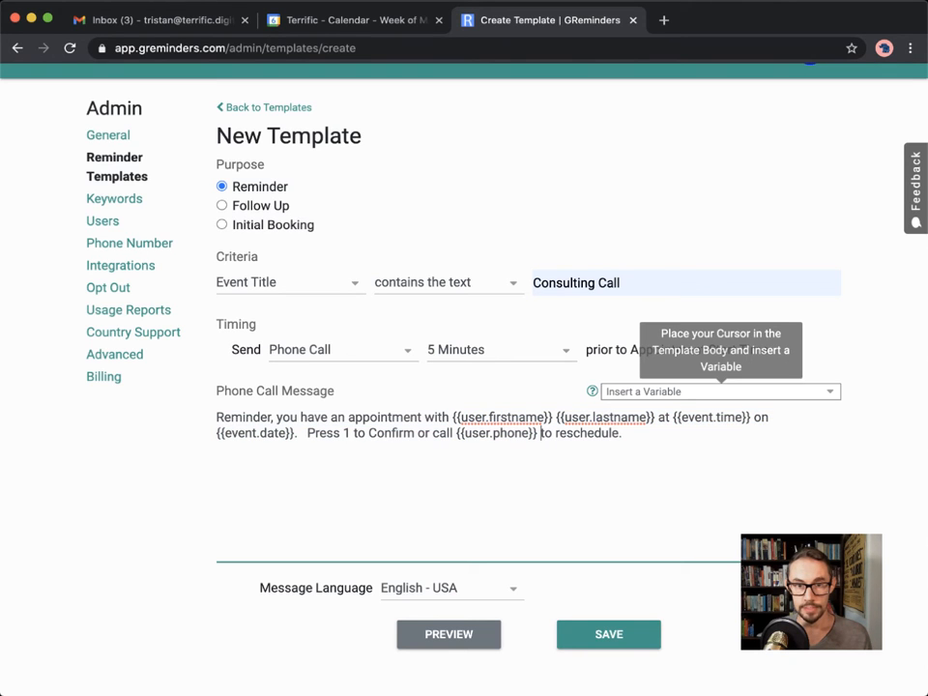
left_click(720, 390)
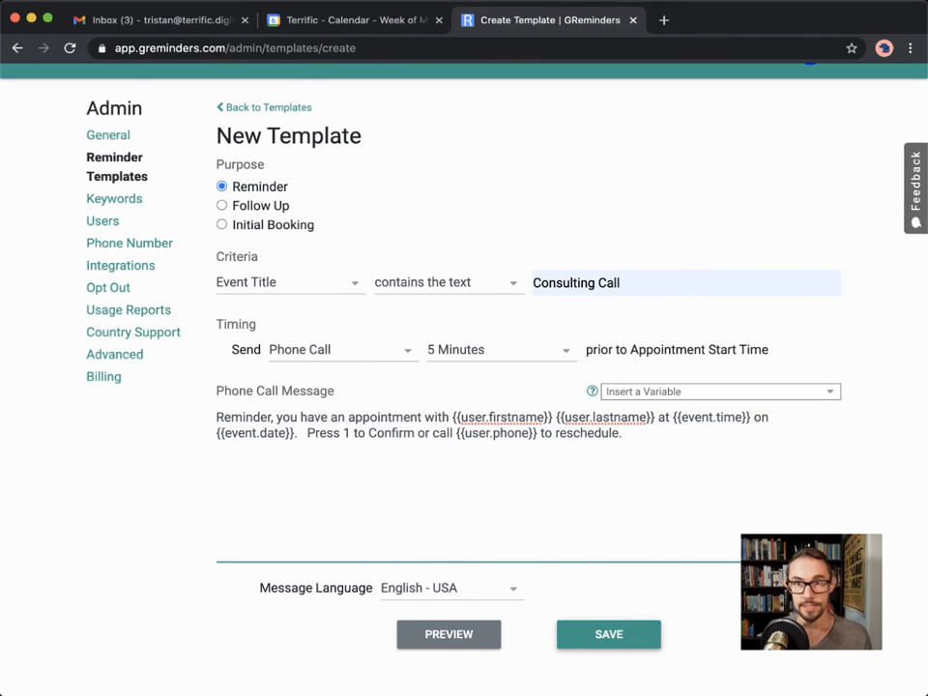
left_click(607, 634)
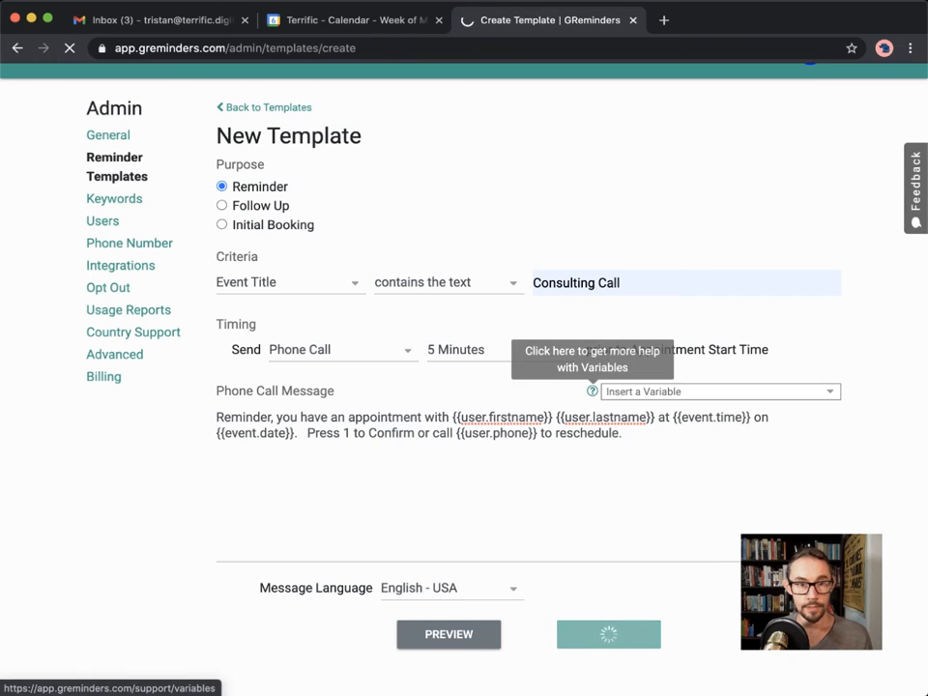
Set the SMS Consulting Call reminder to 5 Minutes and review its message variables before returning to the templates list.
left_click(609, 633)
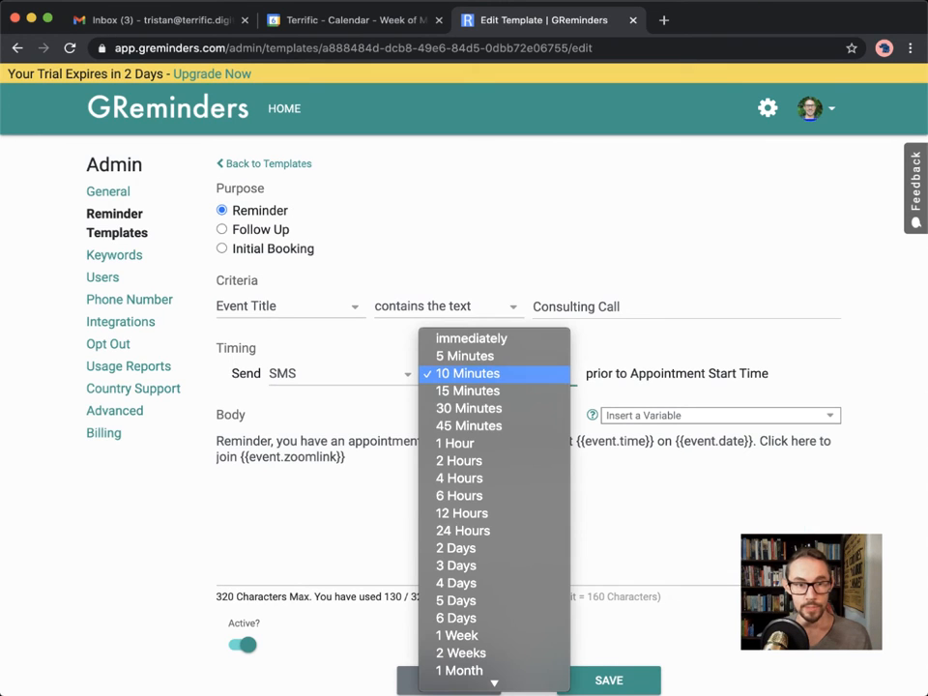
left_click(464, 355)
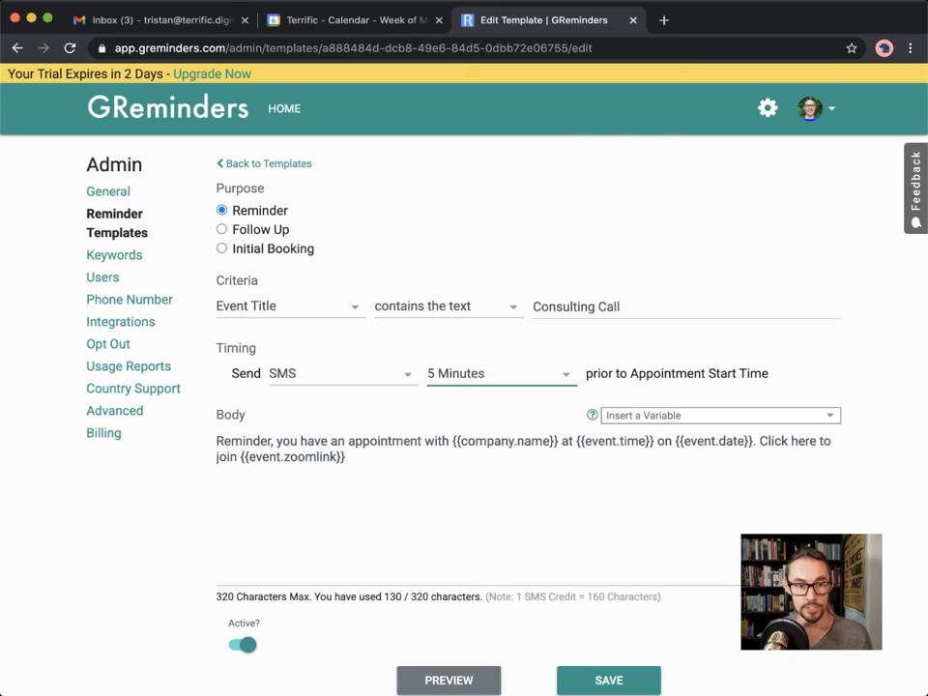
double_click(289, 456)
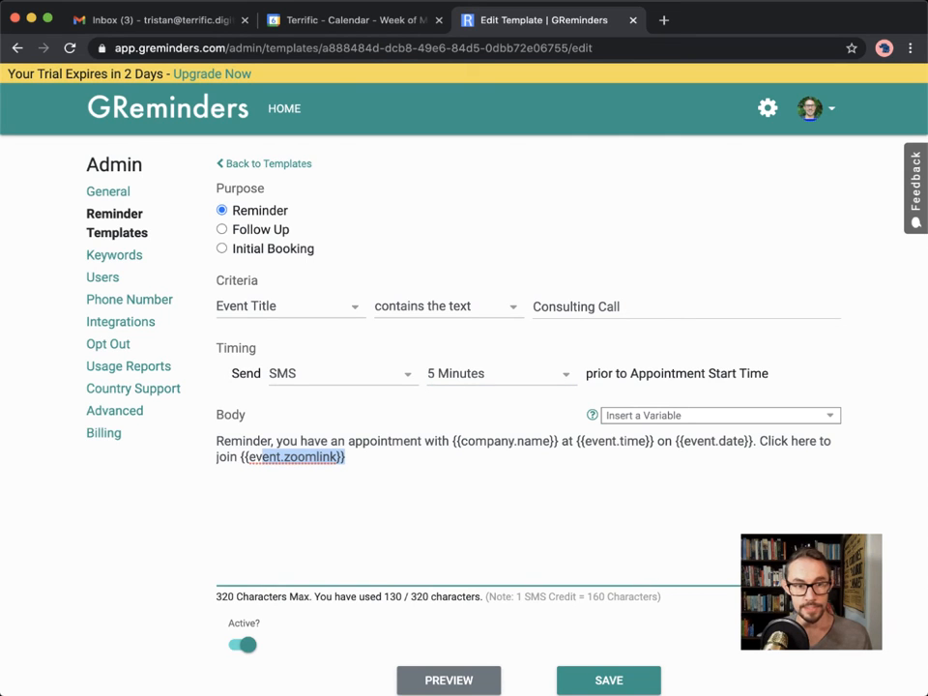
left_click(719, 415)
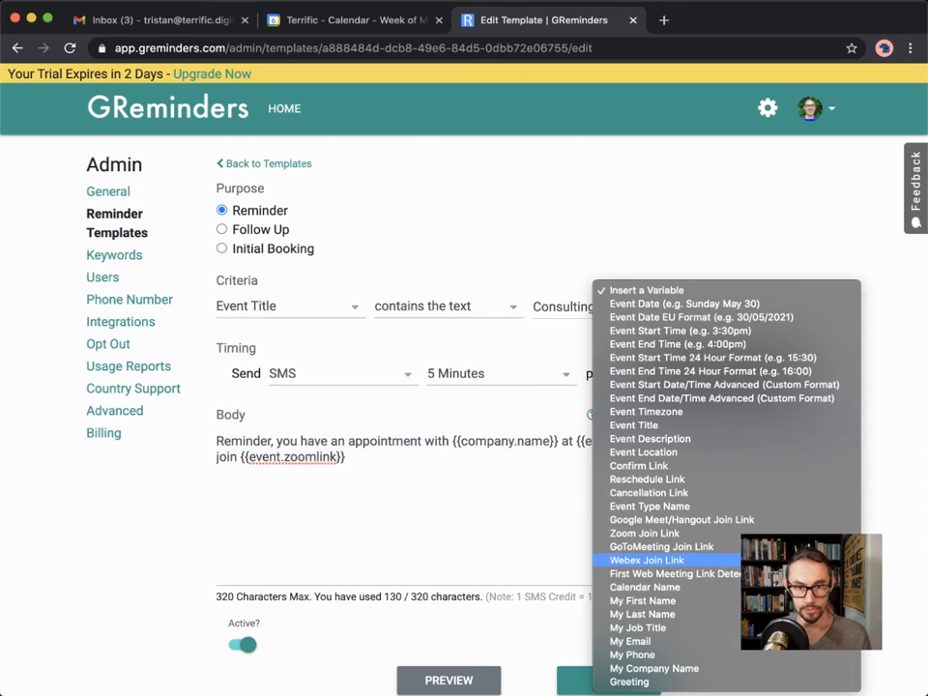
mouse_move(643, 533)
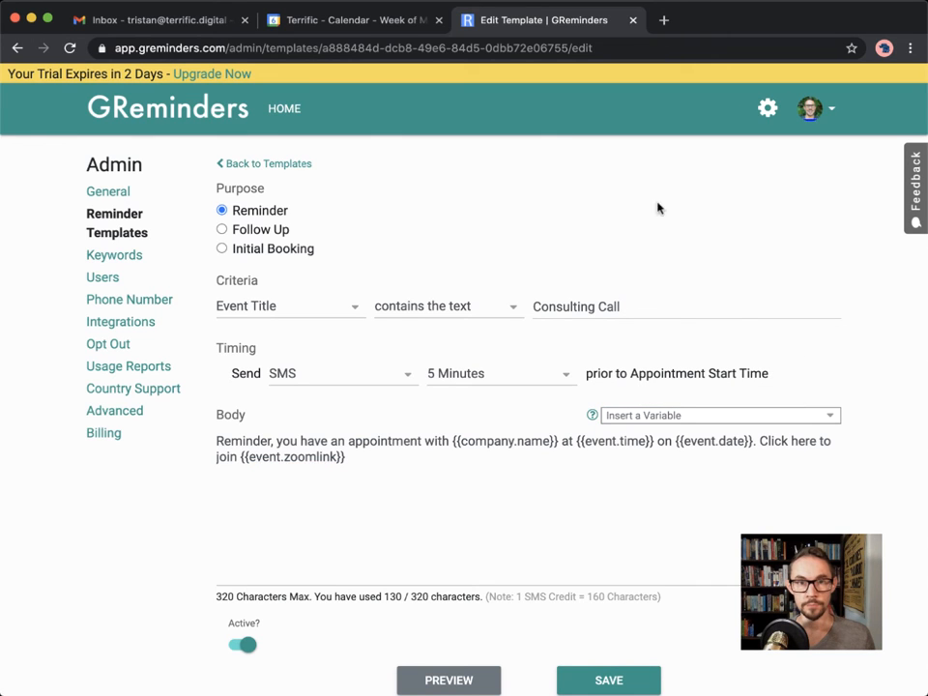
left_click(264, 163)
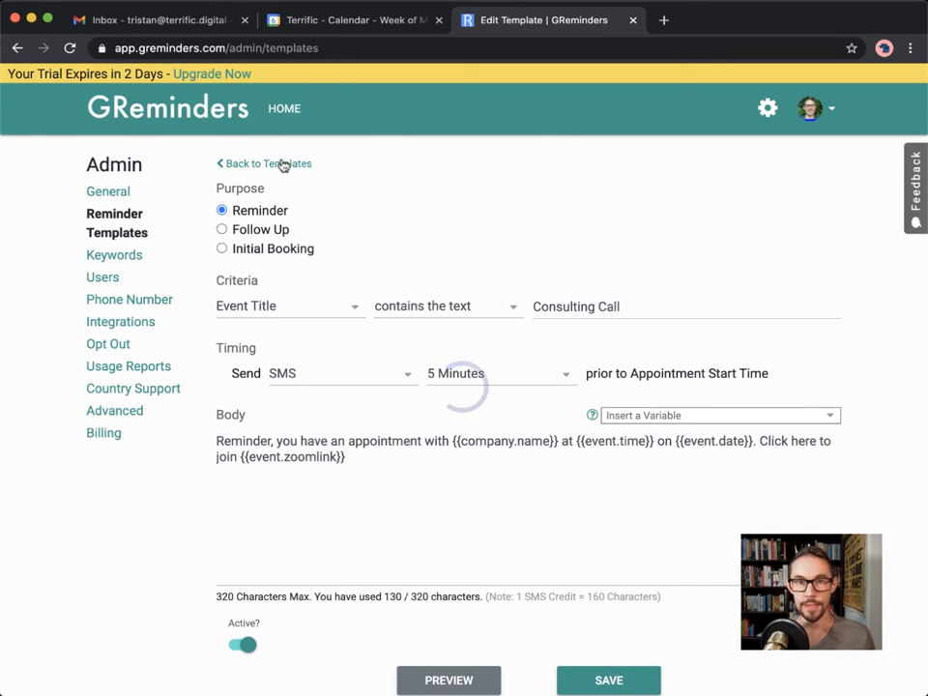
left_click(263, 163)
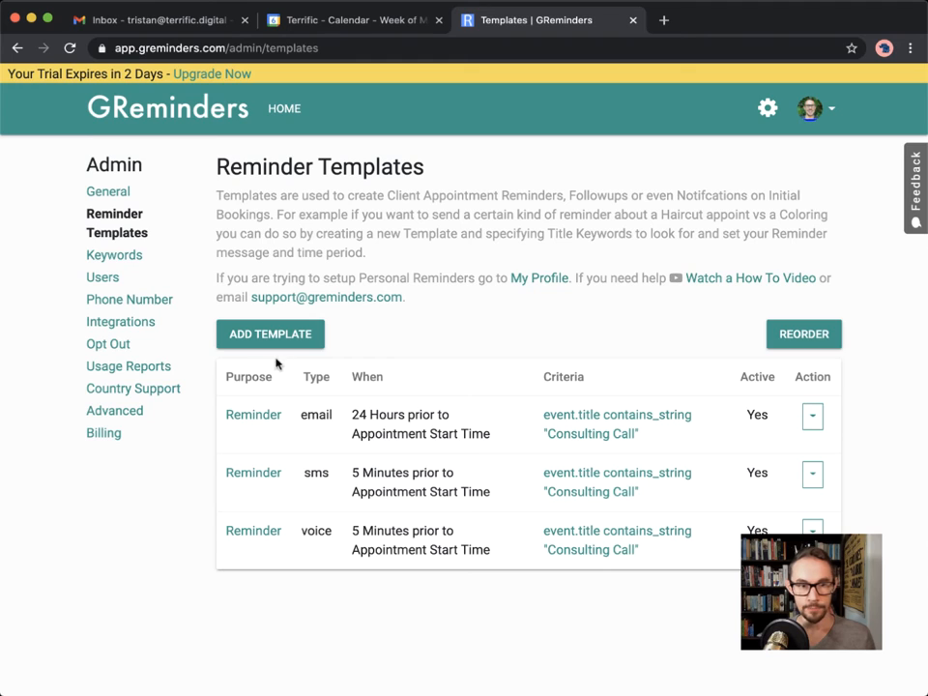
mouse_move(433, 434)
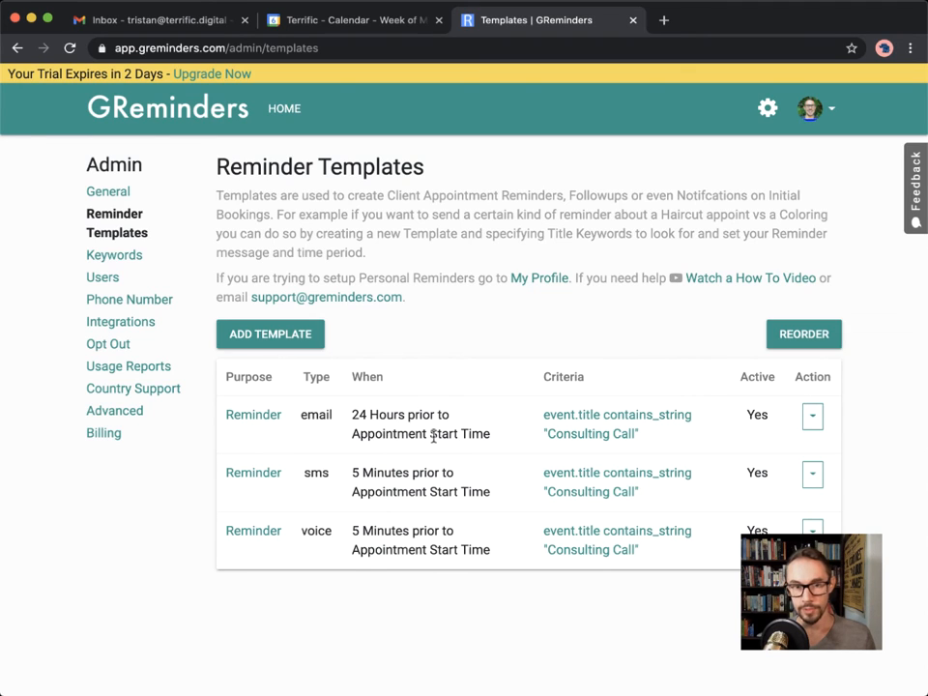
mouse_move(406, 473)
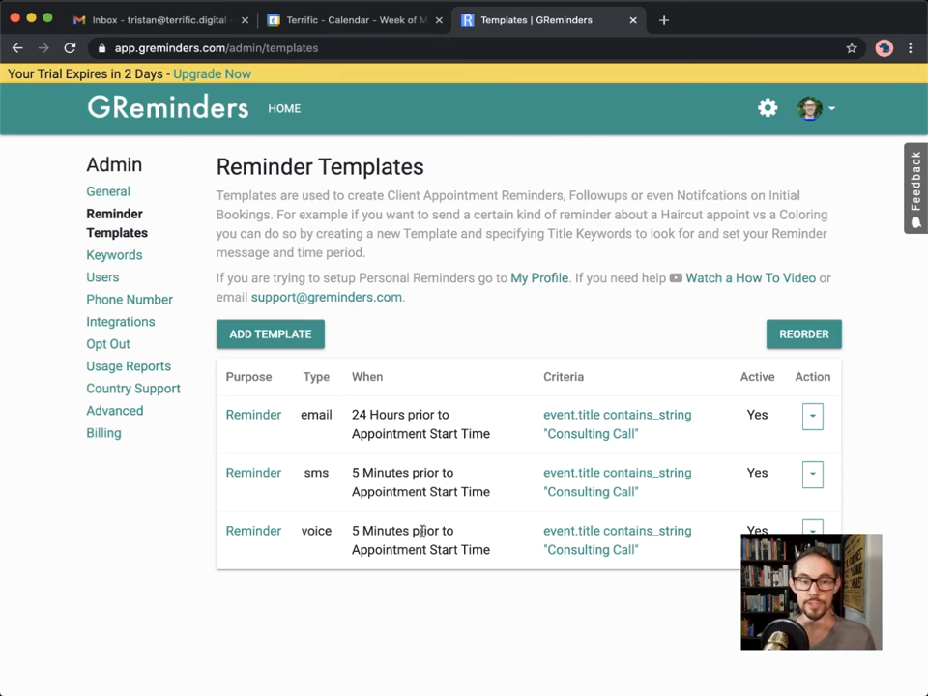
mouse_move(599, 447)
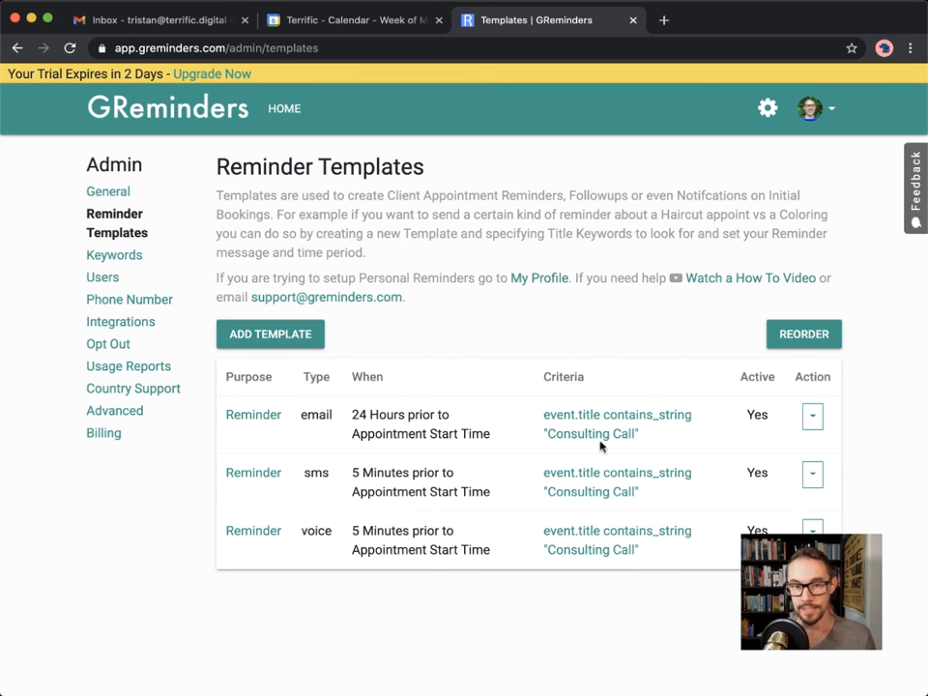
mouse_move(593, 560)
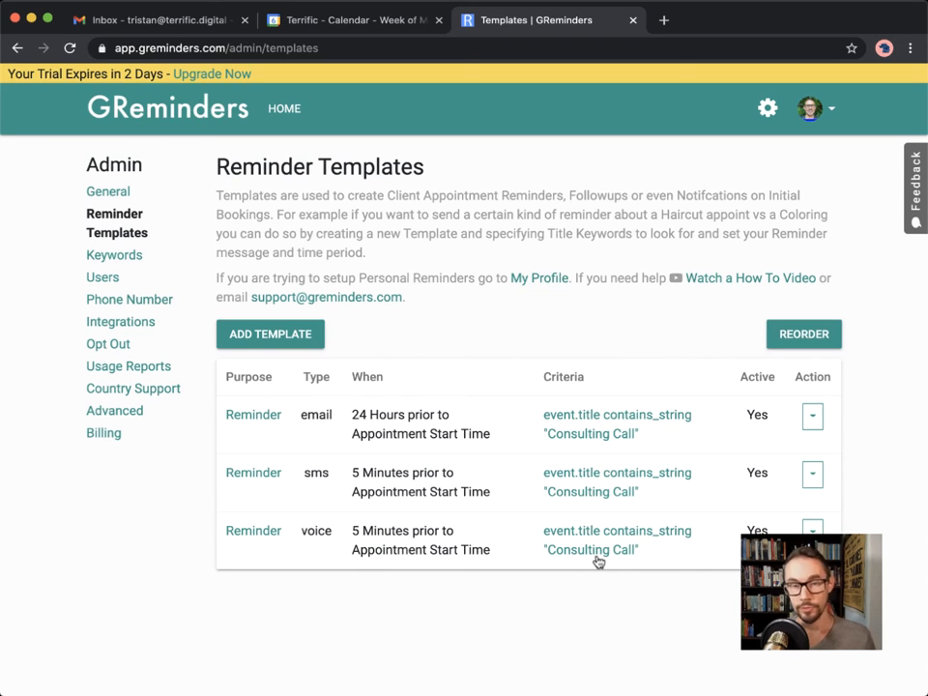
mouse_move(596, 454)
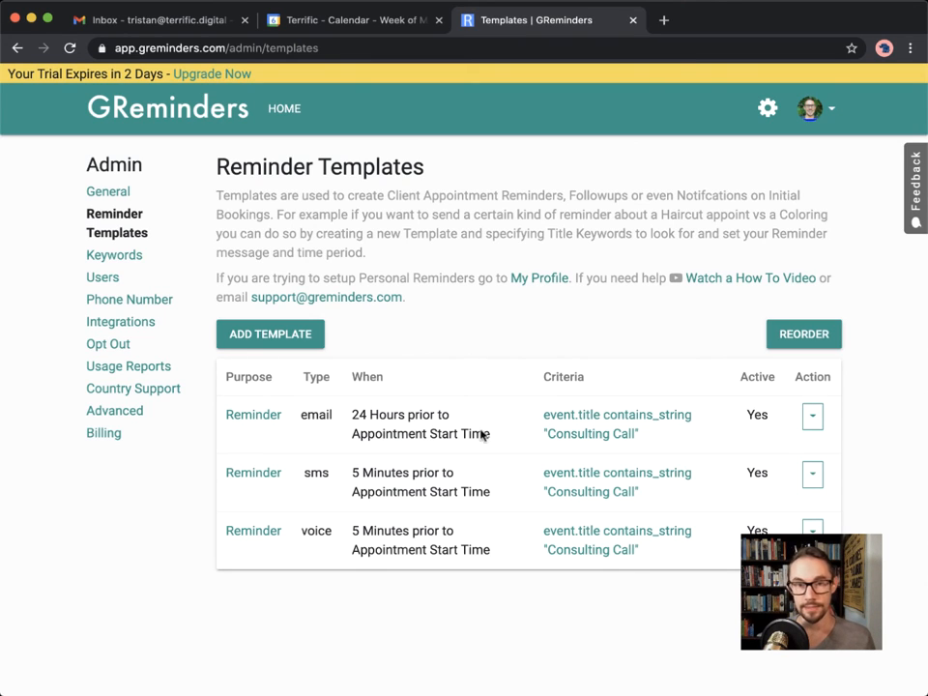
mouse_move(484, 419)
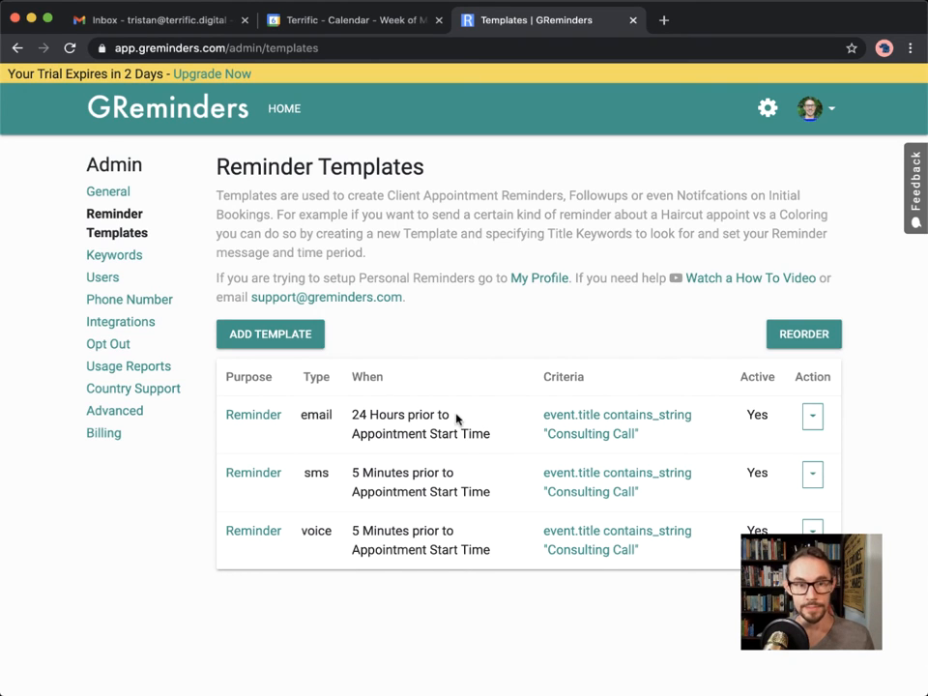
mouse_move(345, 477)
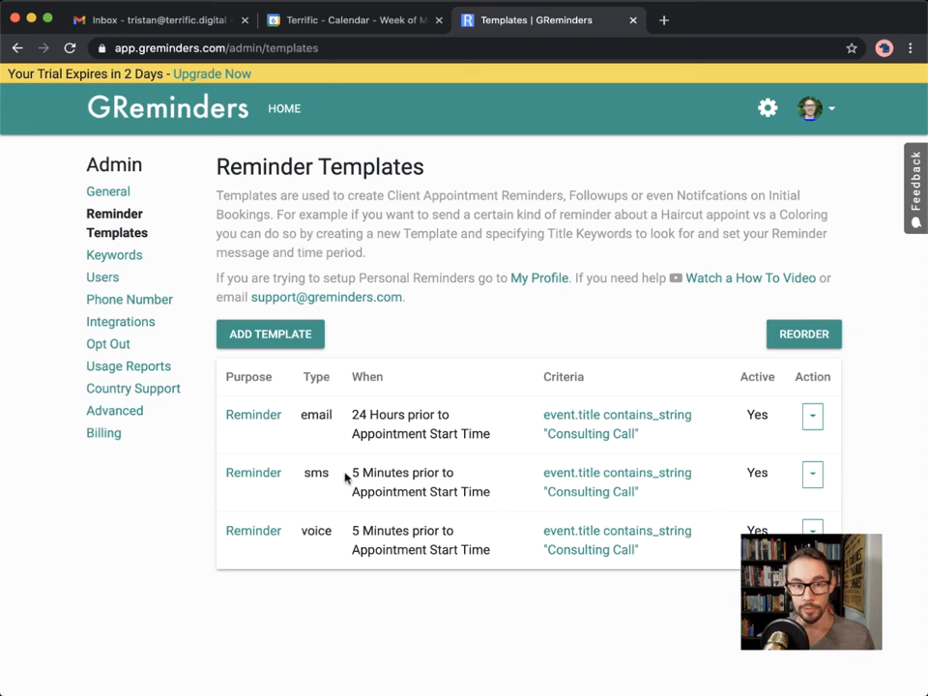
mouse_move(320, 480)
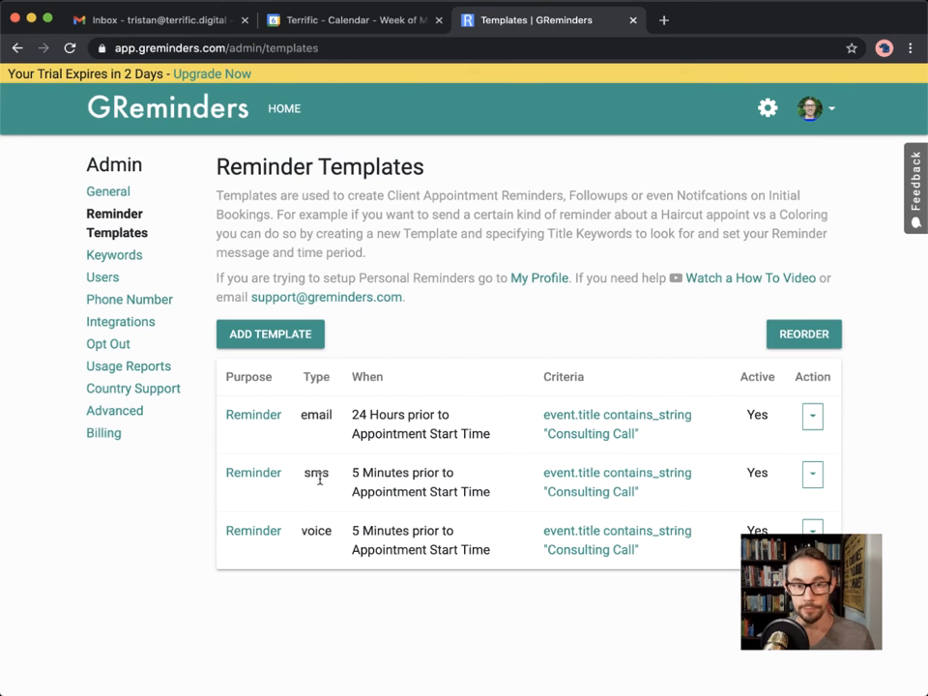
mouse_move(338, 515)
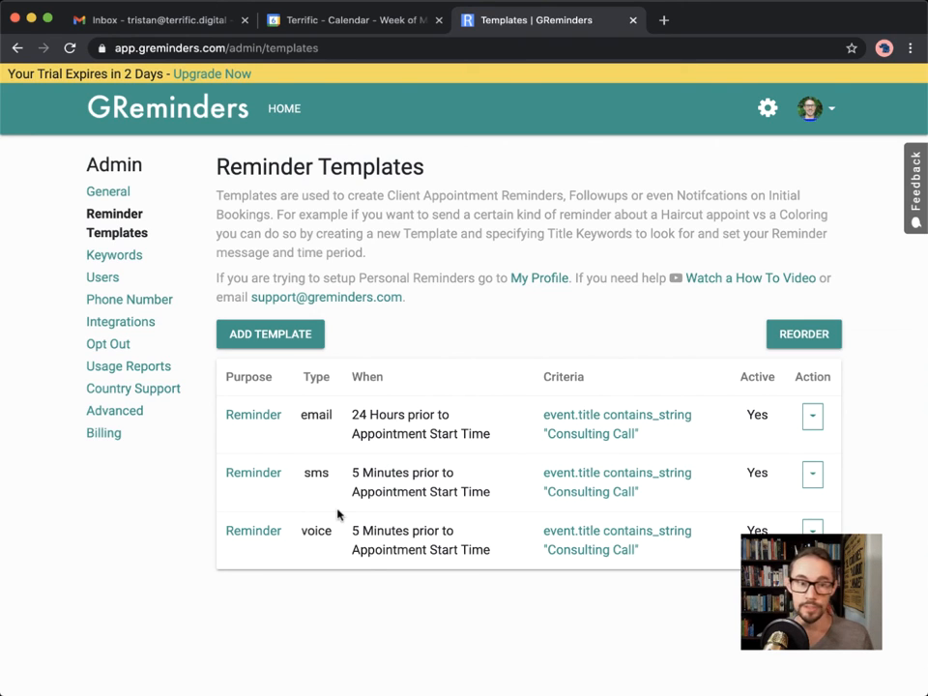
mouse_move(423, 421)
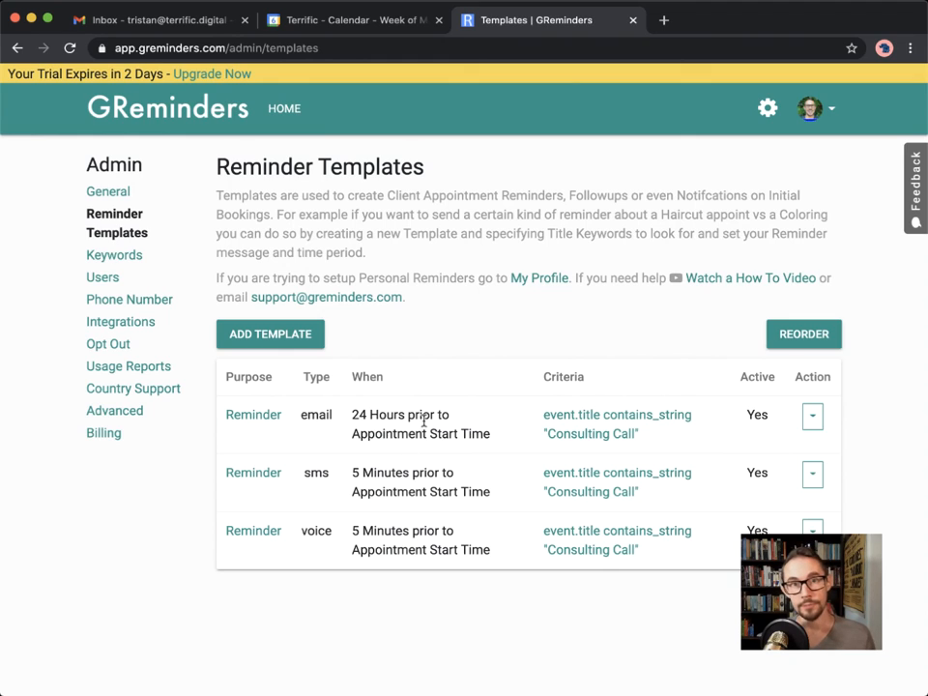
mouse_move(423, 377)
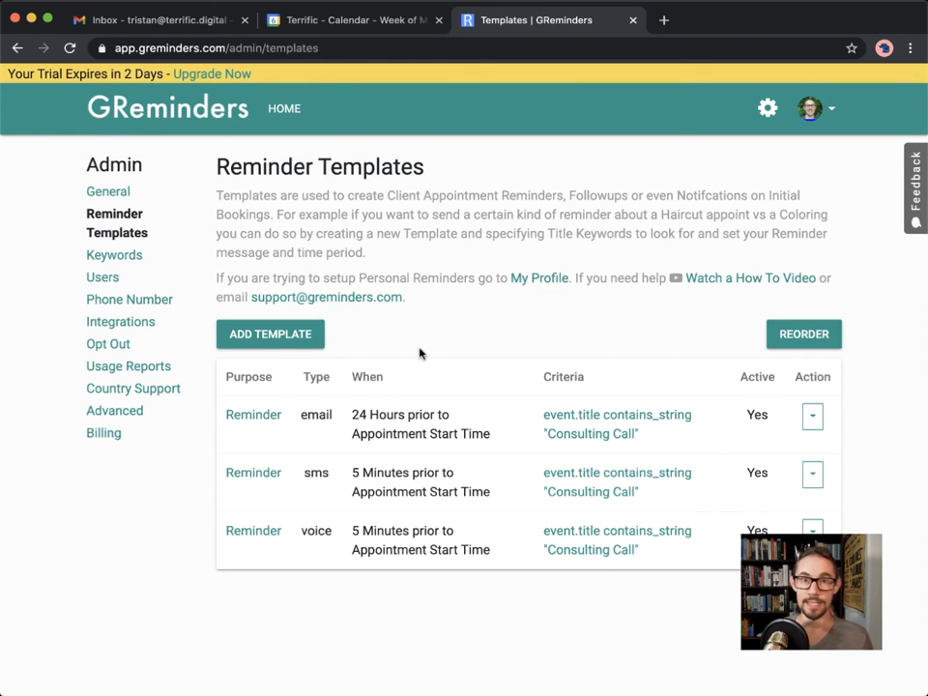
mouse_move(465, 345)
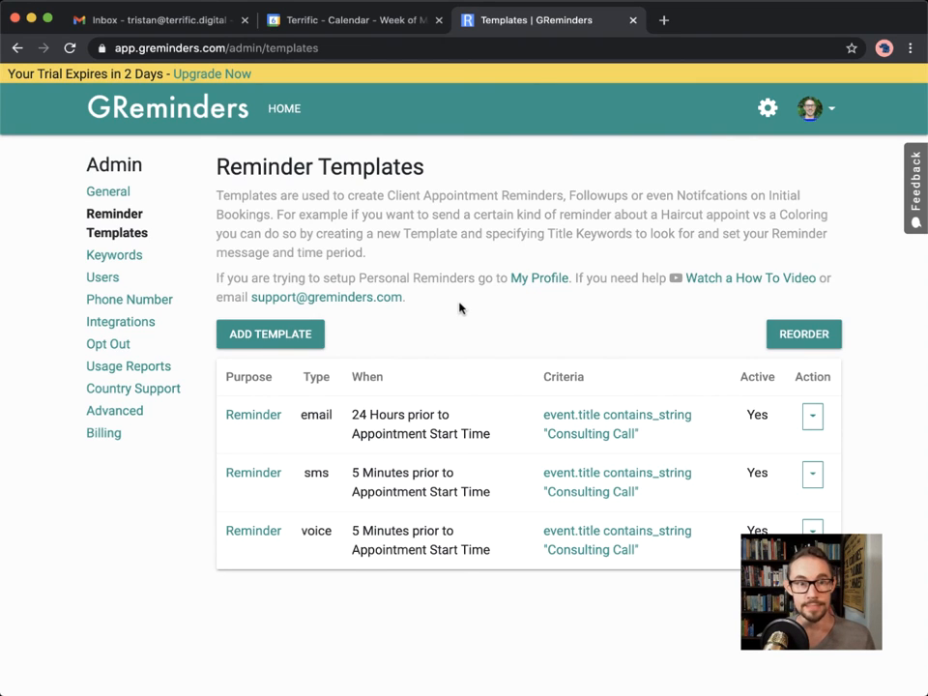
mouse_move(439, 311)
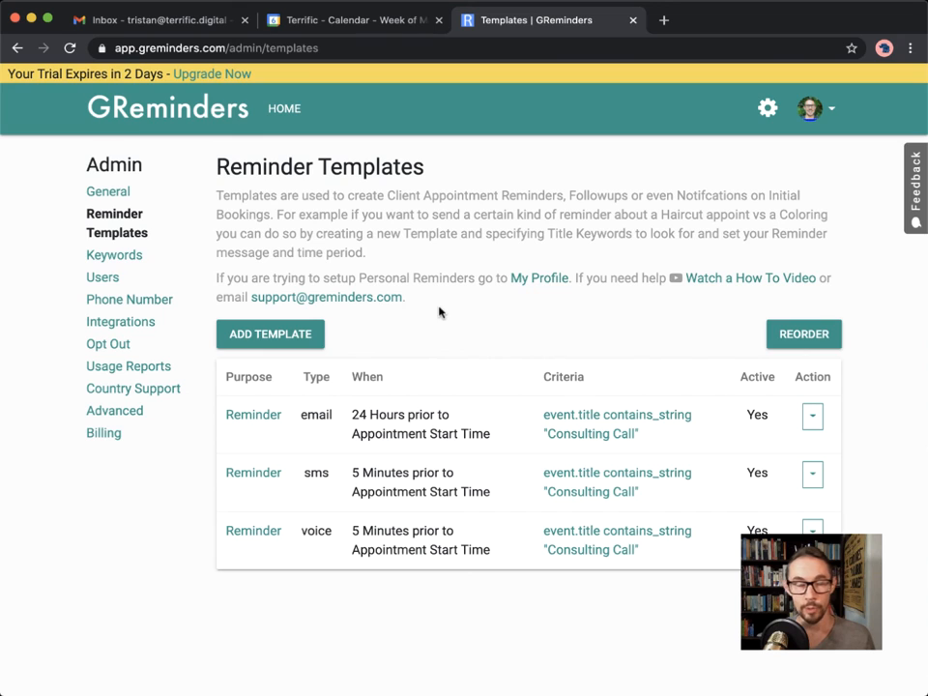
mouse_move(530, 263)
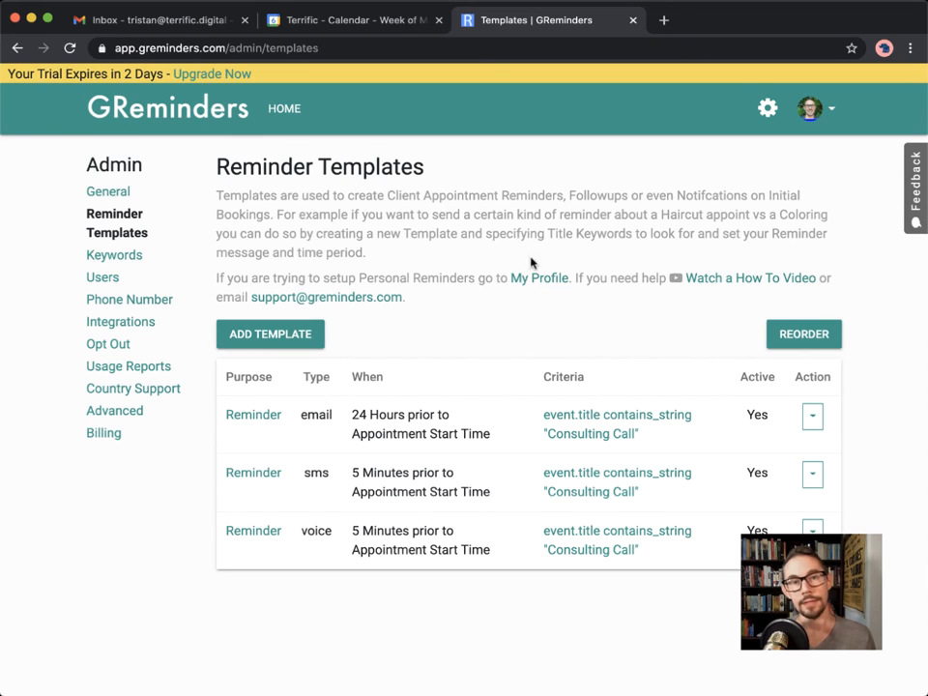